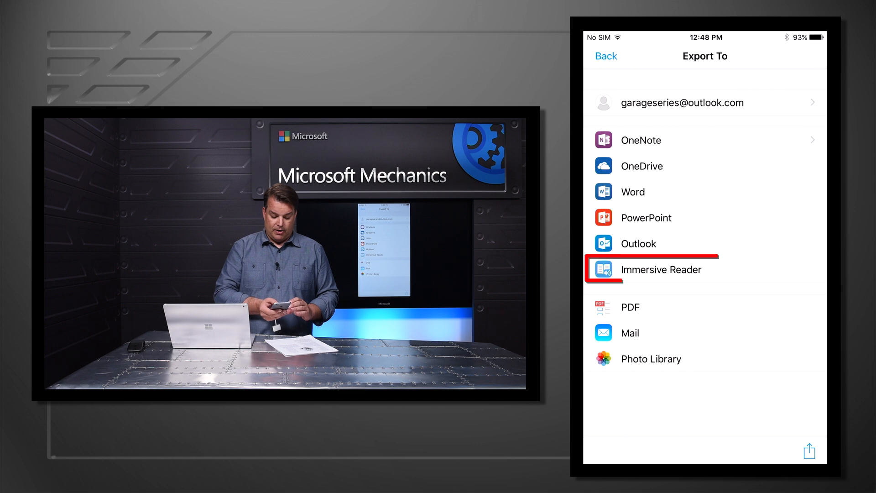
# Send the scanned Four score speech to Immersive Reader, play it aloud, then pause
pyautogui.click(661, 269)
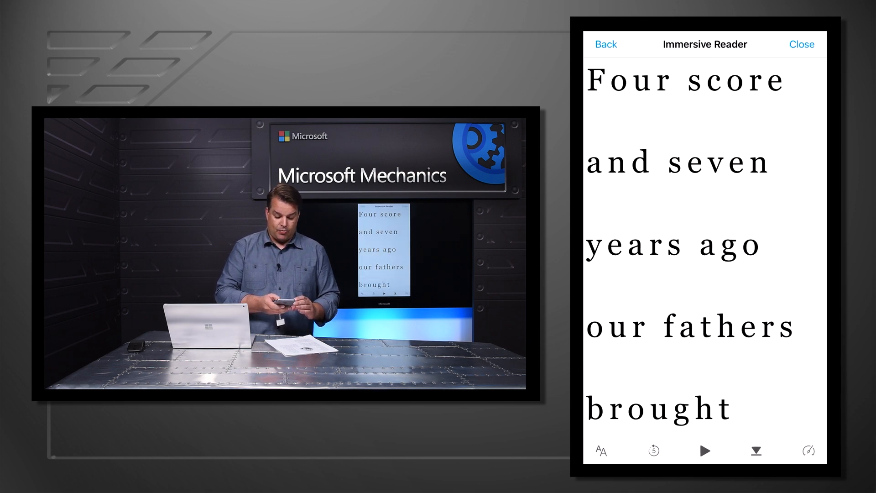
pyautogui.click(704, 451)
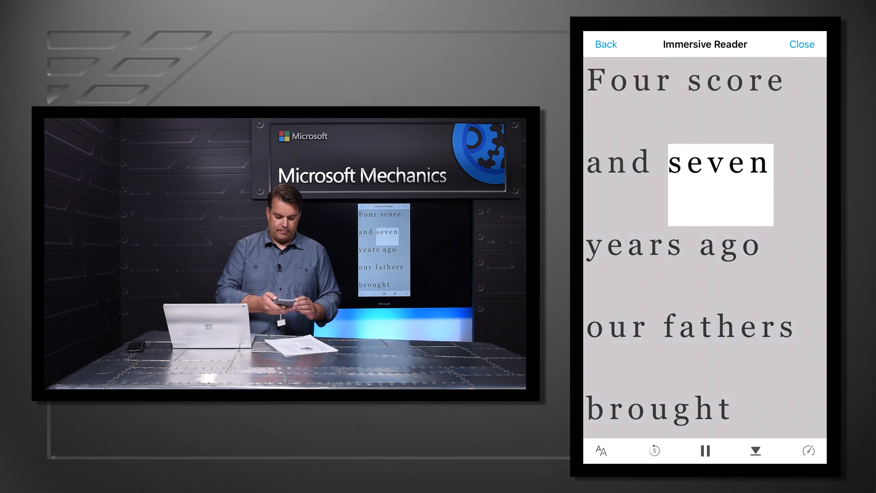
pyautogui.click(801, 45)
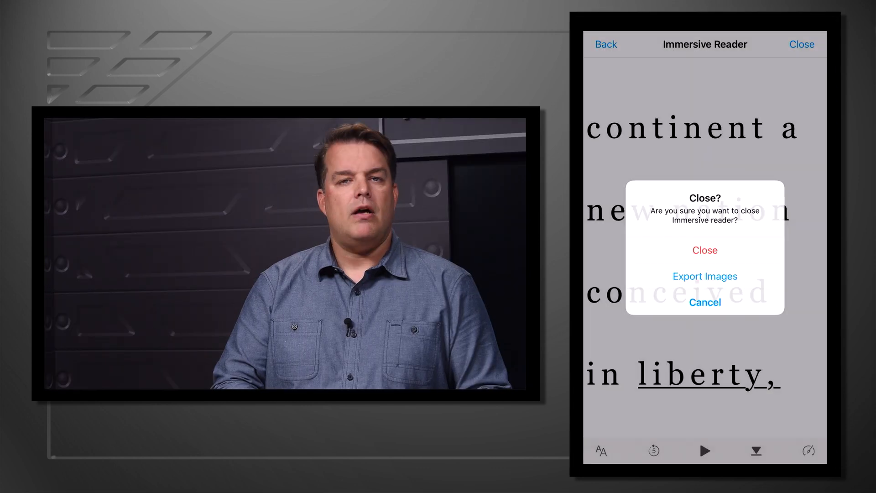
# Confirm closing Immersive Reader in the 'Close?' dialog
pyautogui.click(704, 276)
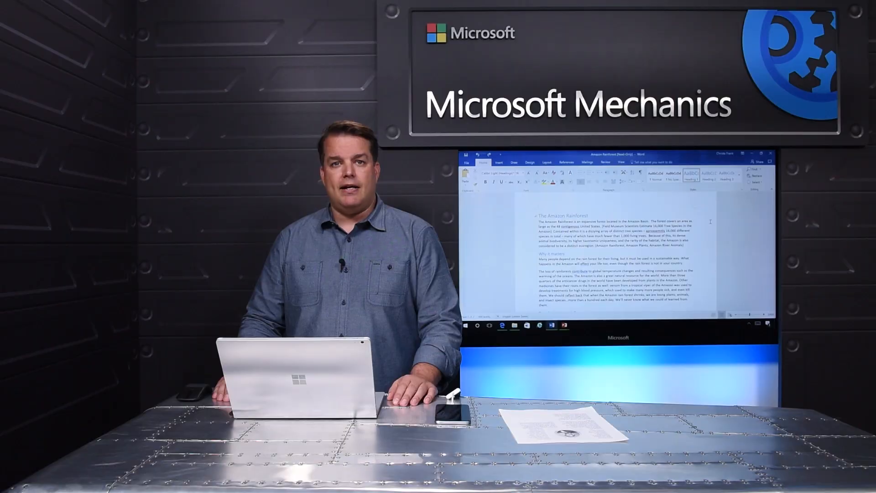
# Correct the misspelled word to 'approximately' using Word's spelling suggestions
pyautogui.rightClick(304, 209)
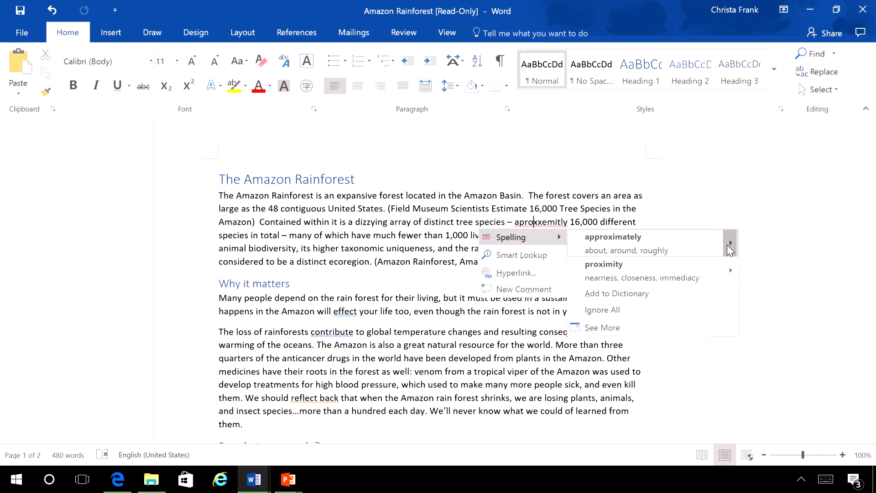
pyautogui.click(730, 243)
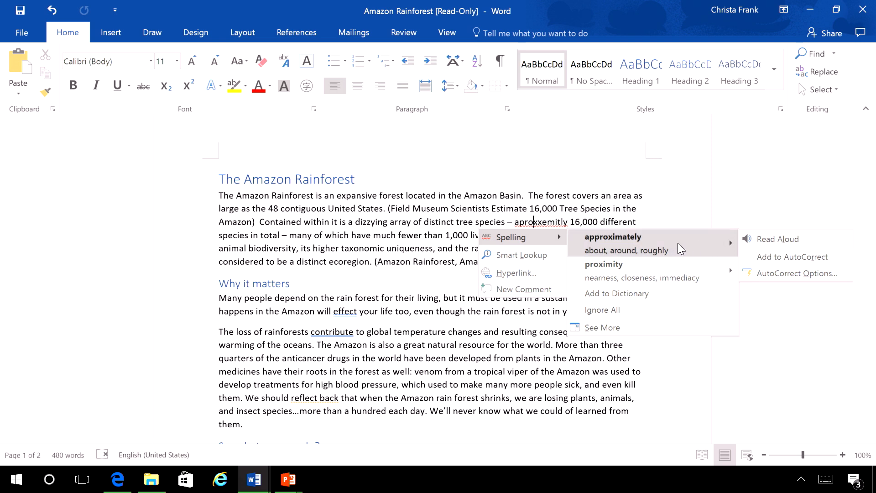
pyautogui.click(611, 236)
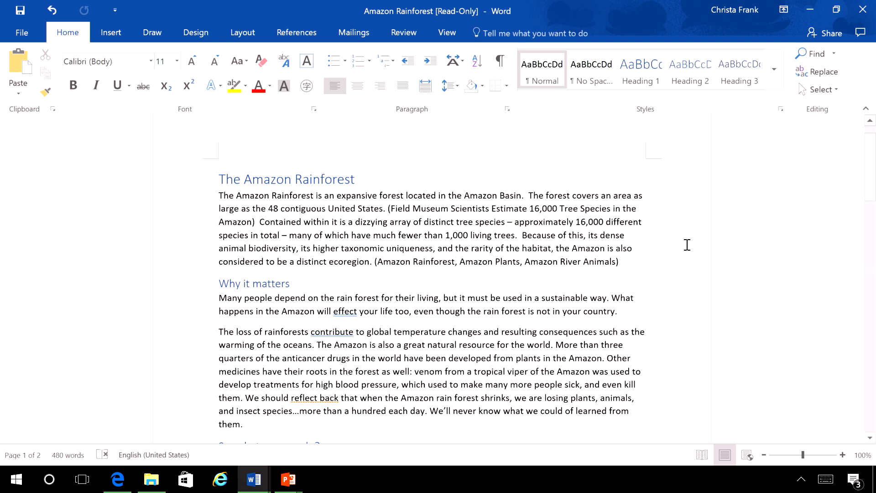
# Change 'effect' to 'affect' and bring up suggestions for 'reflect back'
pyautogui.rightClick(345, 312)
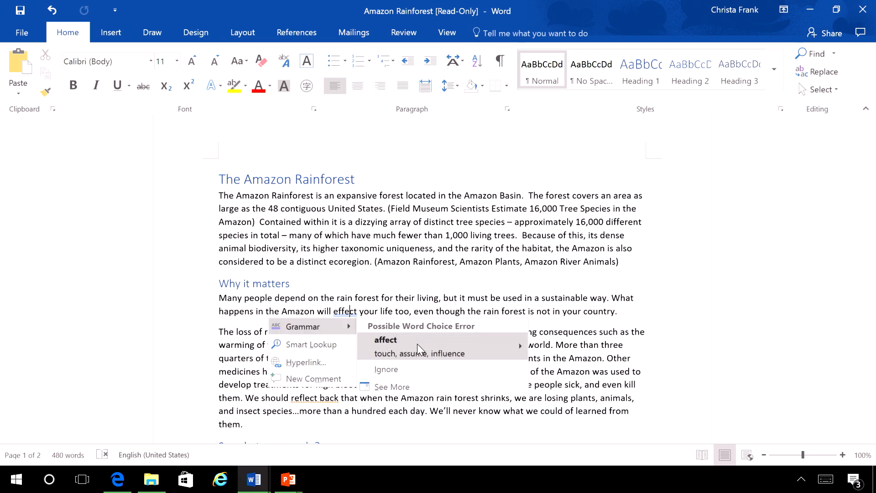
pyautogui.click(385, 340)
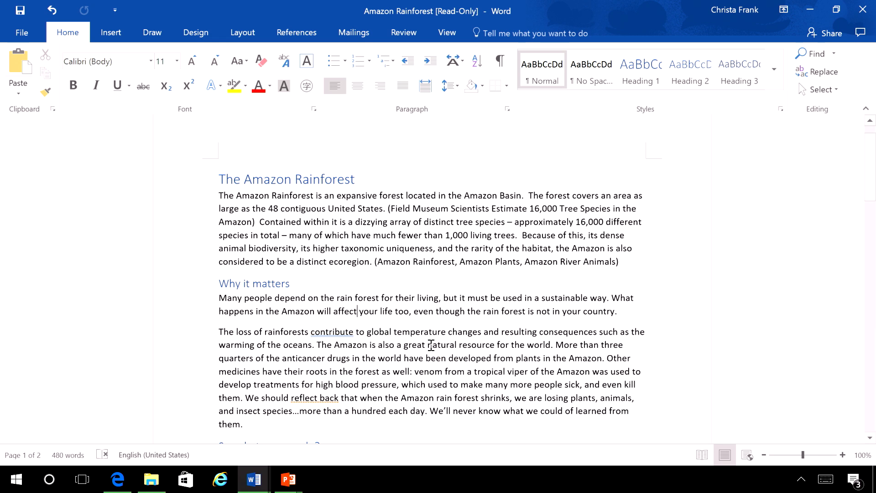
pyautogui.rightClick(314, 398)
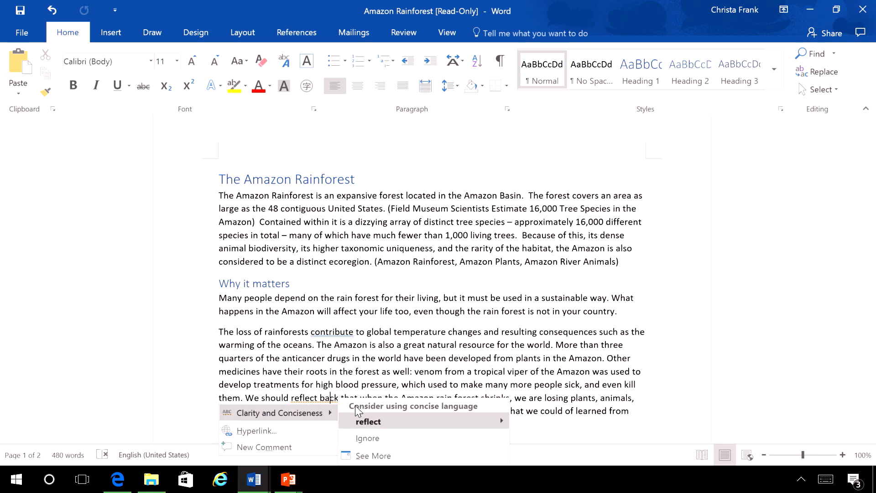
pyautogui.moveTo(401, 427)
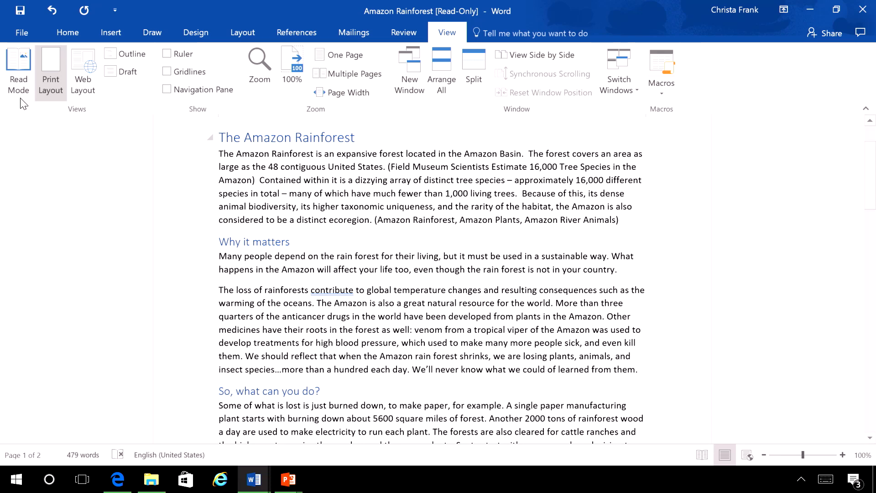
# Switch the Amazon Rainforest document to Read Mode and turn on syllable breaks
pyautogui.click(18, 71)
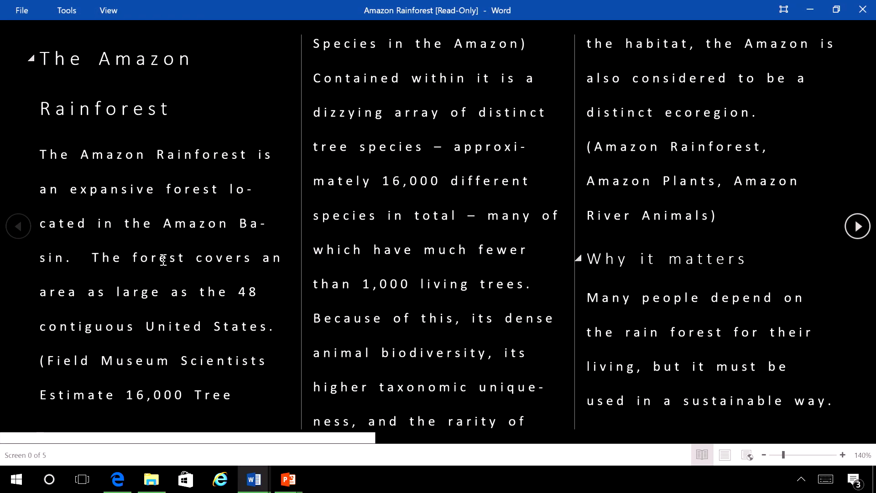
pyautogui.click(107, 10)
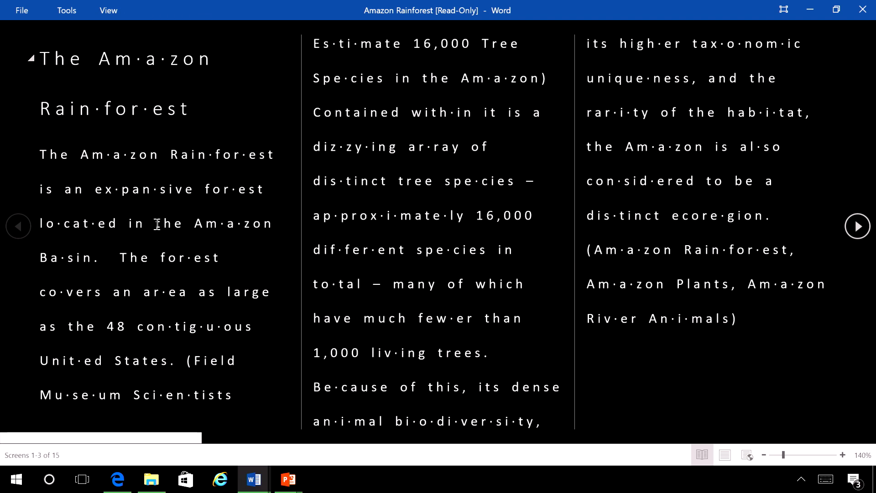
pyautogui.click(109, 10)
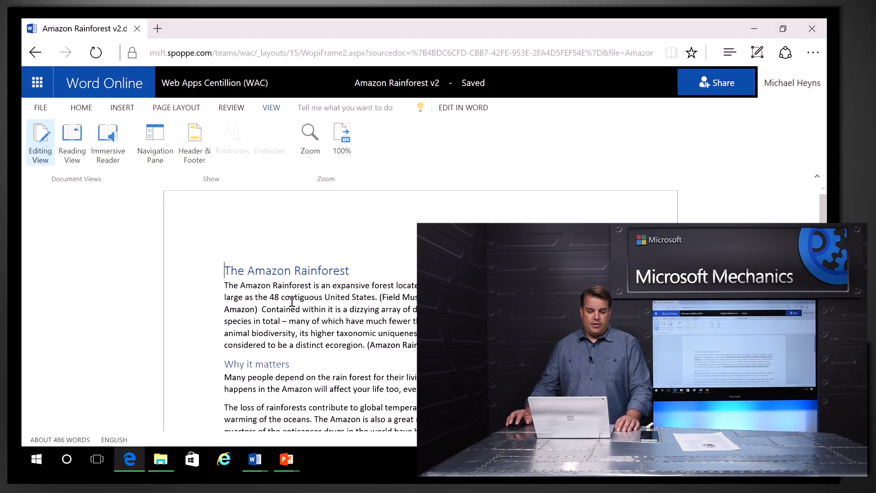
# Show the VIEW tab for the Amazon Rainforest v2 document in Word Online
pyautogui.click(108, 142)
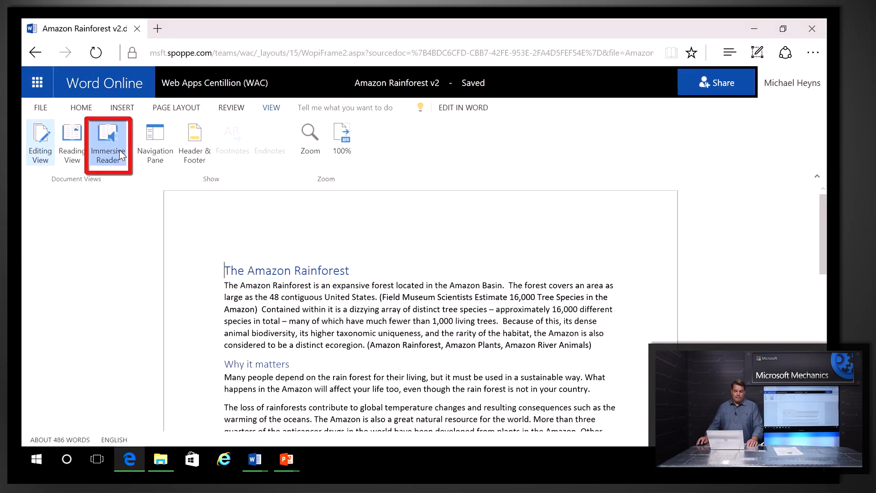
# Open Immersive Reader, turn on syllables and noun colour-coding, then play the text aloud
pyautogui.click(107, 143)
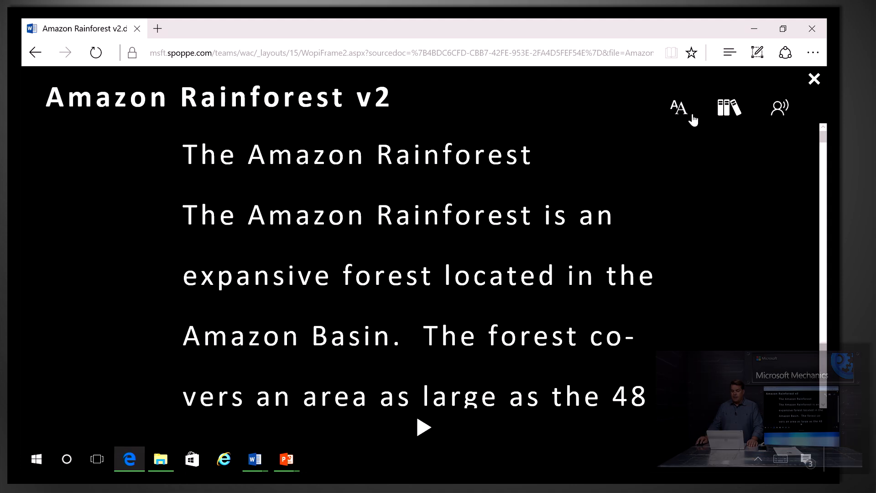
pyautogui.click(677, 108)
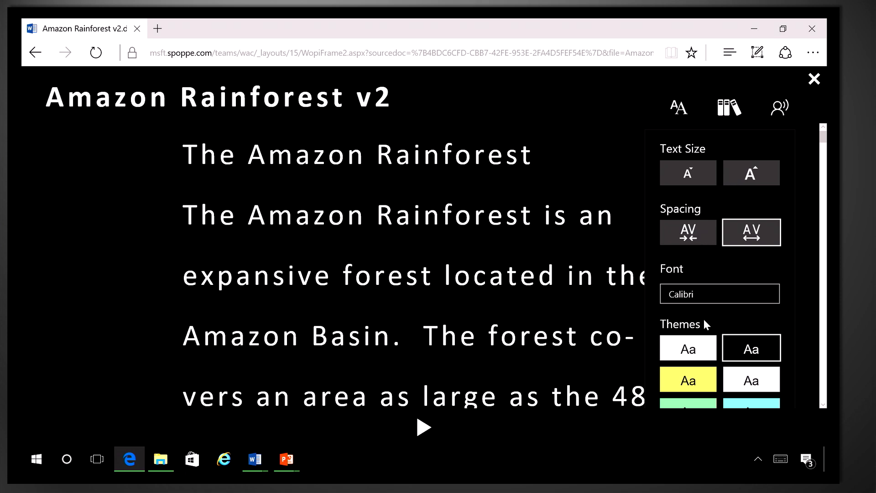
pyautogui.moveTo(808, 251)
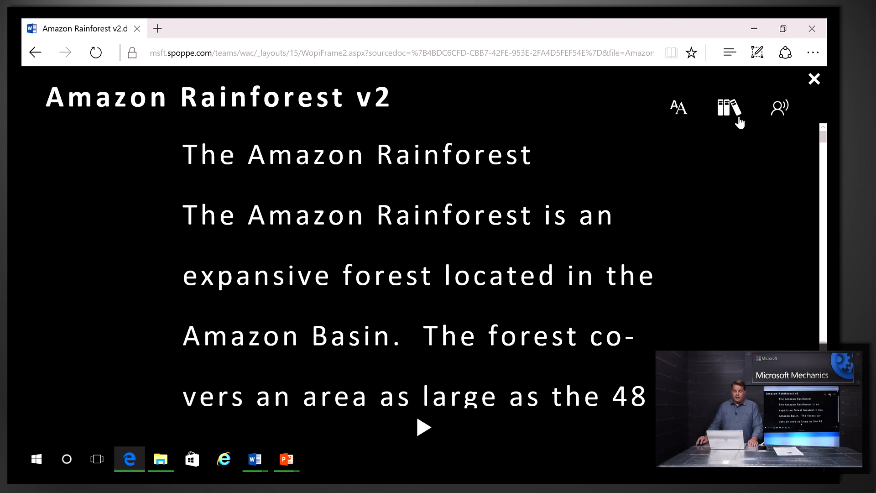
pyautogui.click(728, 107)
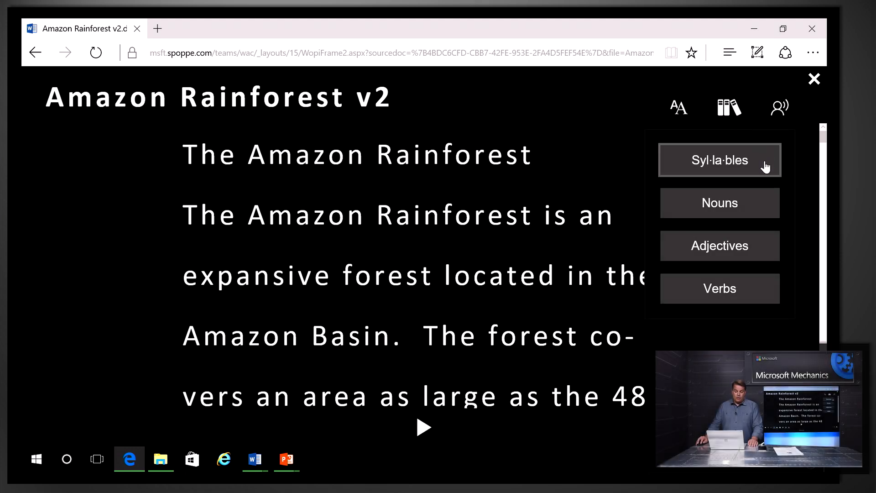
pyautogui.click(719, 159)
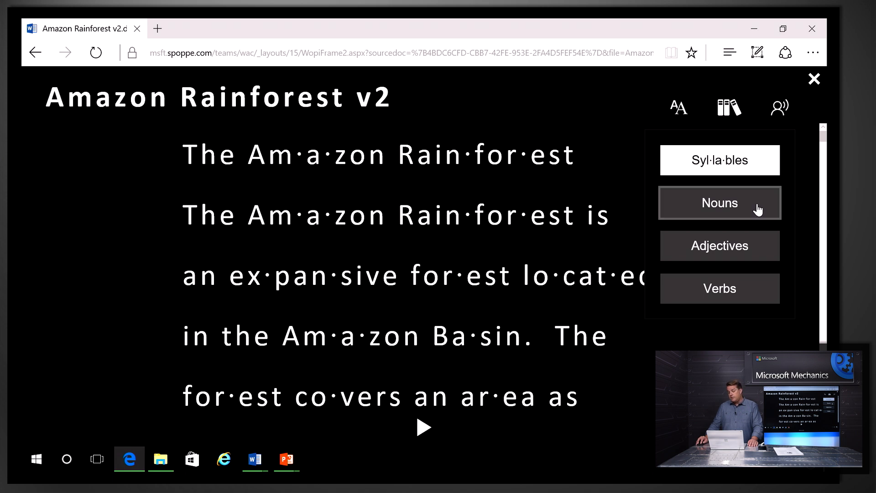
pyautogui.click(719, 202)
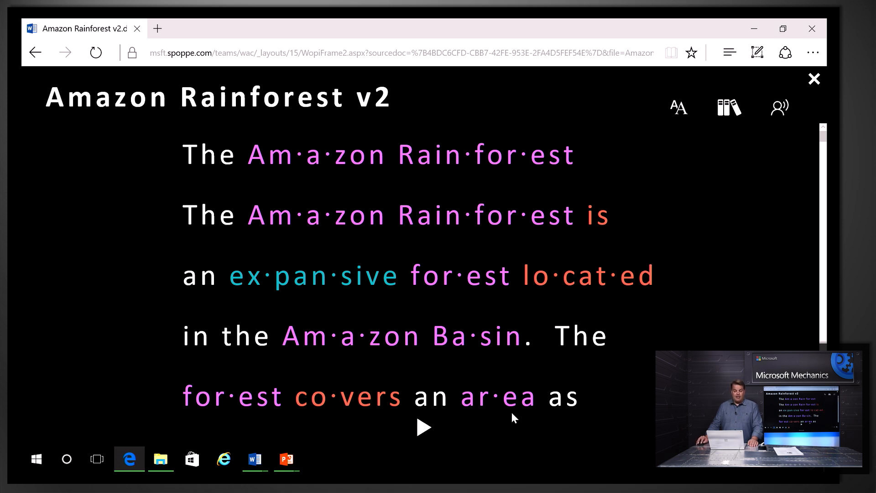
pyautogui.click(423, 428)
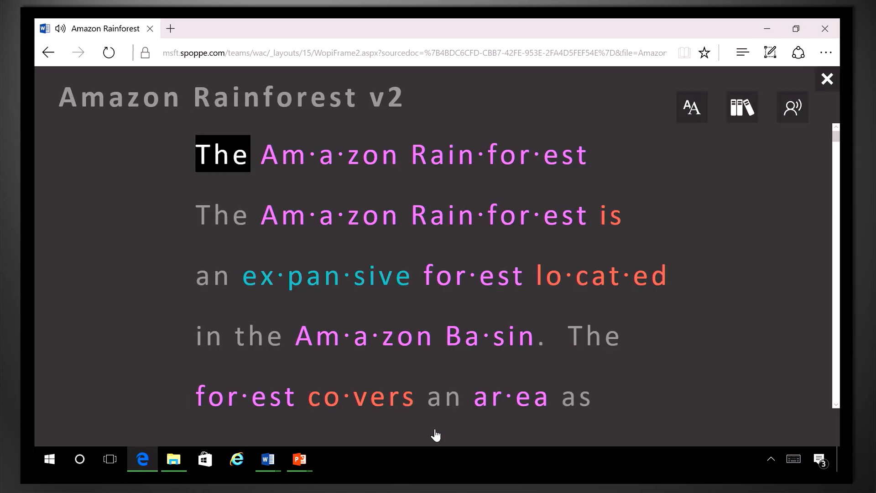